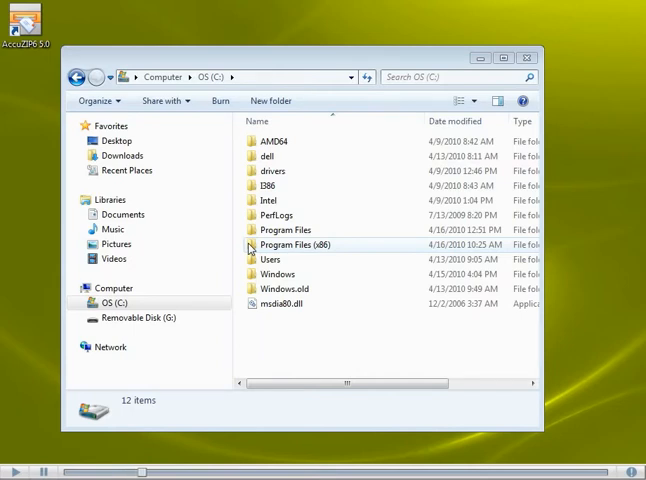
Step: Browse into Program Files (x86) > AccuZIP6 5.0 > AMSDATA on drive C
click(300, 245)
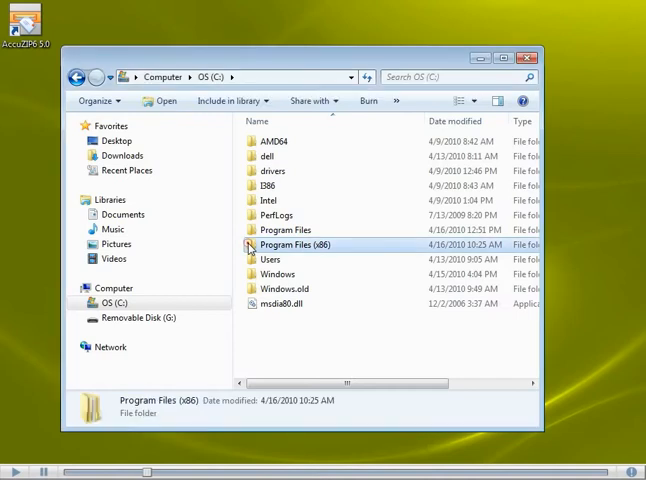
double_click(290, 245)
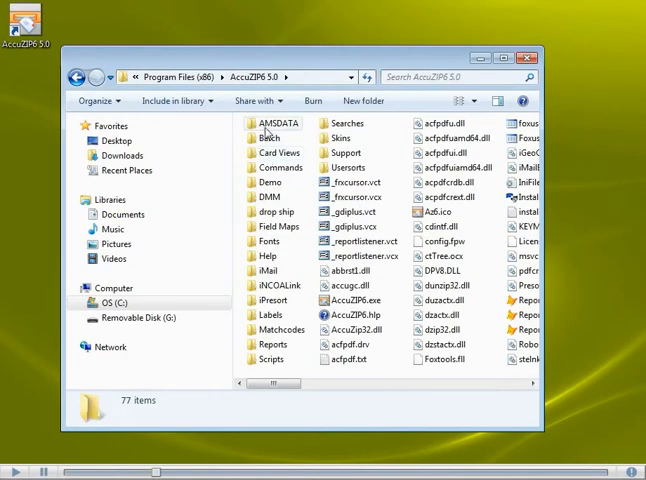
mouse_move(280, 123)
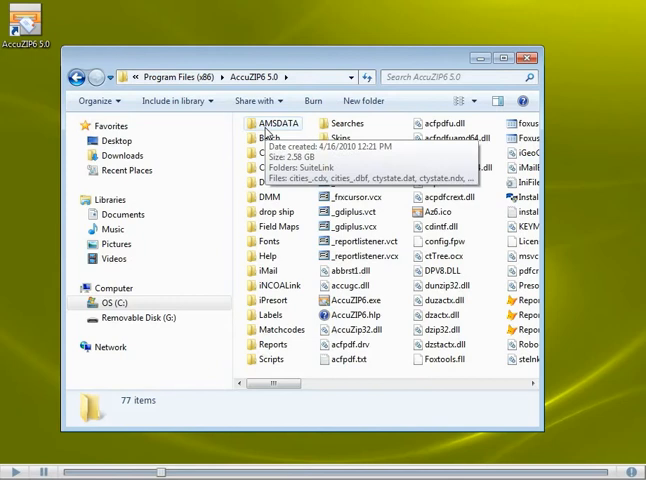
double_click(282, 123)
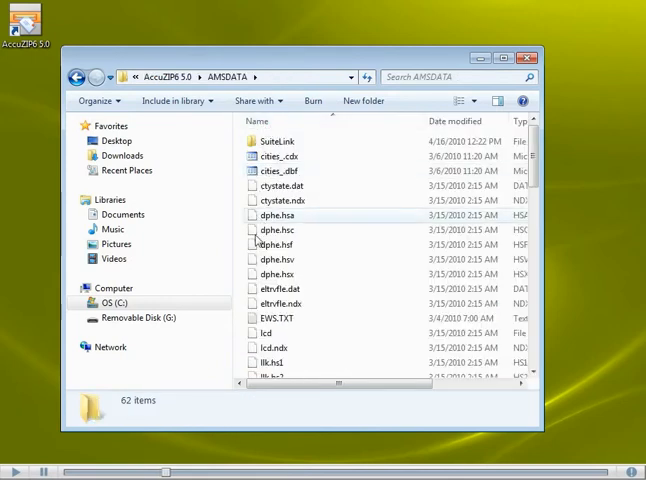
Step: Copy the seven dphe, lcd and lcd.ndx data files (654 MB)
click(275, 273)
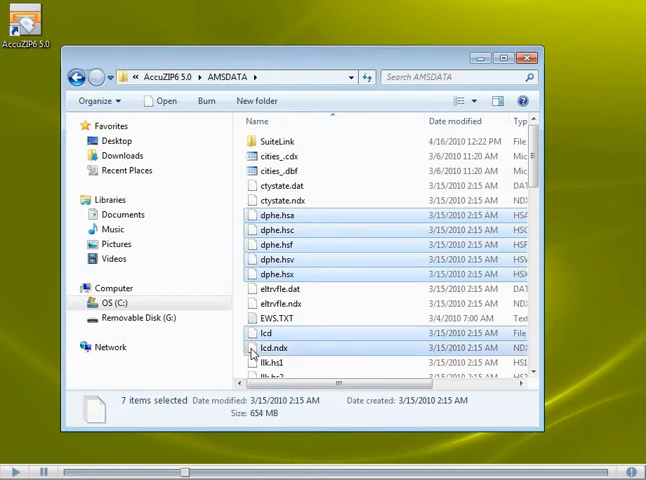
right_click(275, 347)
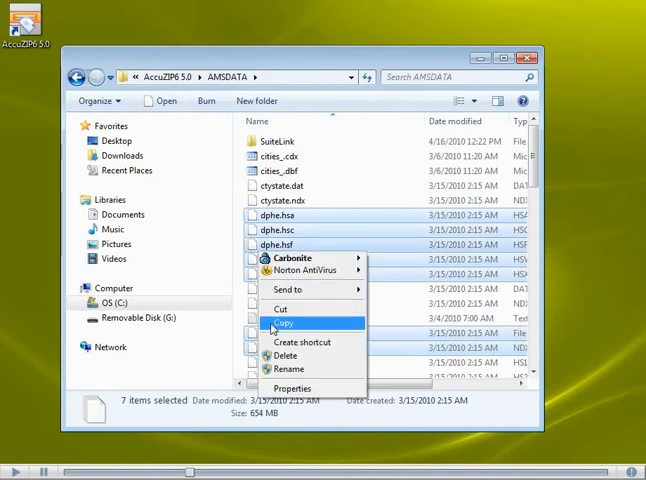
click(282, 323)
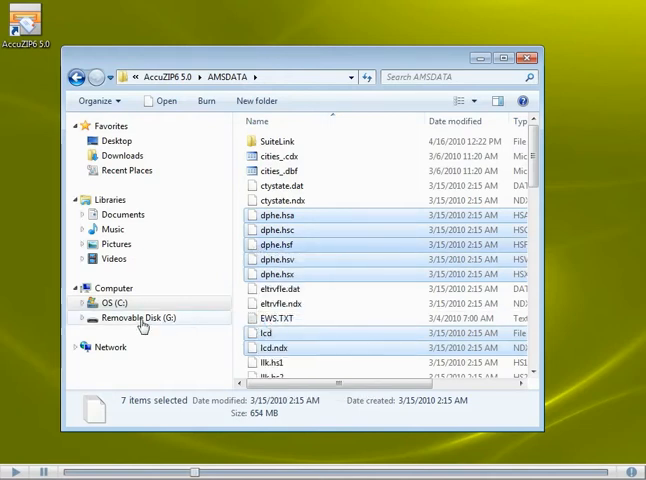
Step: Paste the seven dphe and lcd data files onto Removable Disk (G:)
click(141, 317)
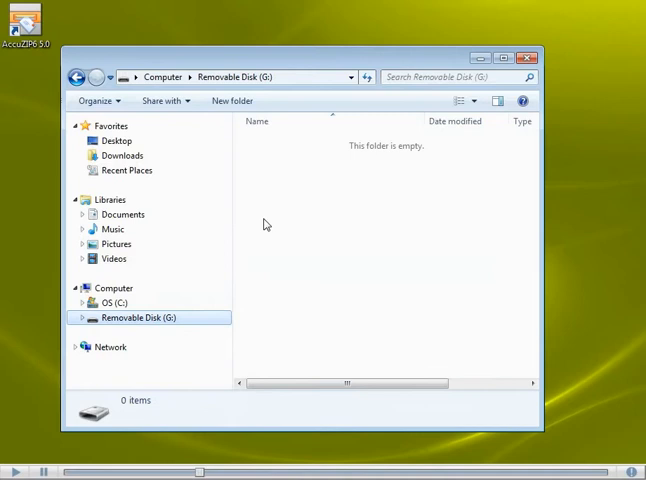
right_click(265, 224)
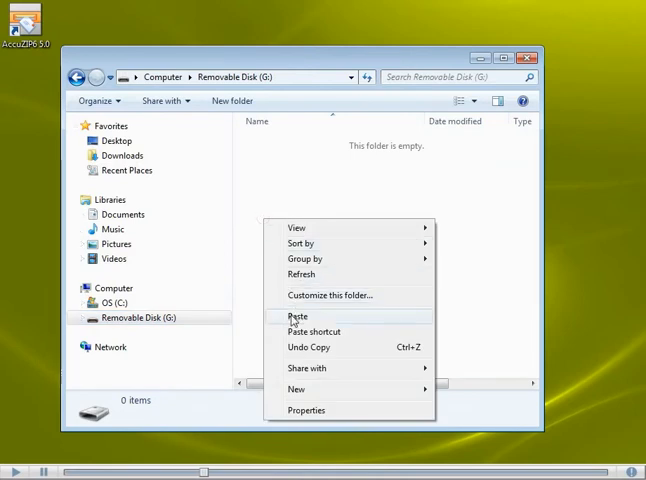
click(295, 316)
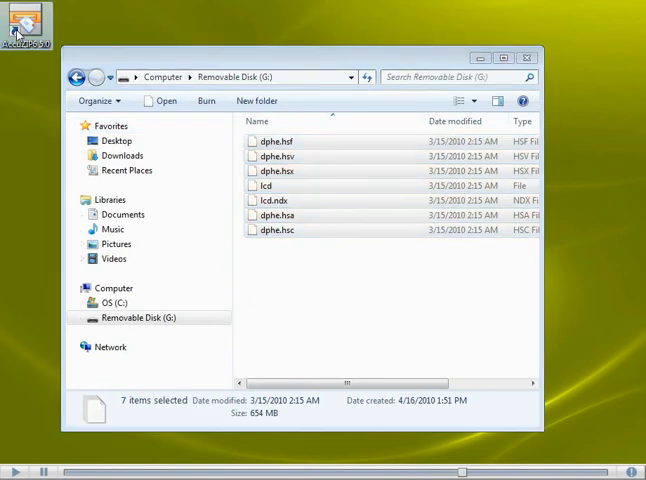
Step: Launch AccuZIP6, skip the Open/Create prompt, and open File > Properties on USPS Links
double_click(20, 20)
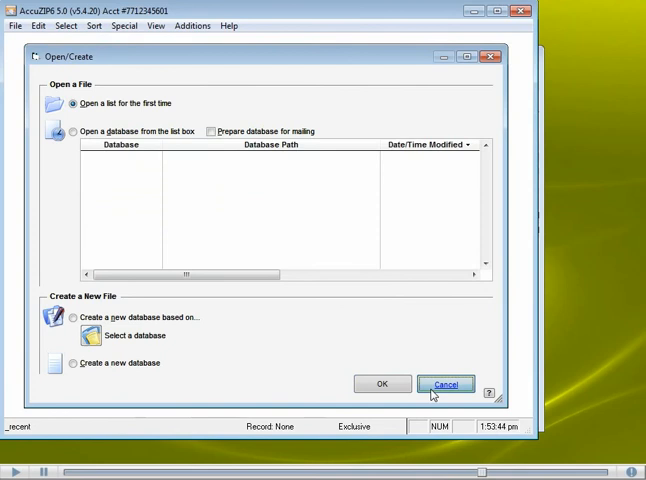
click(446, 384)
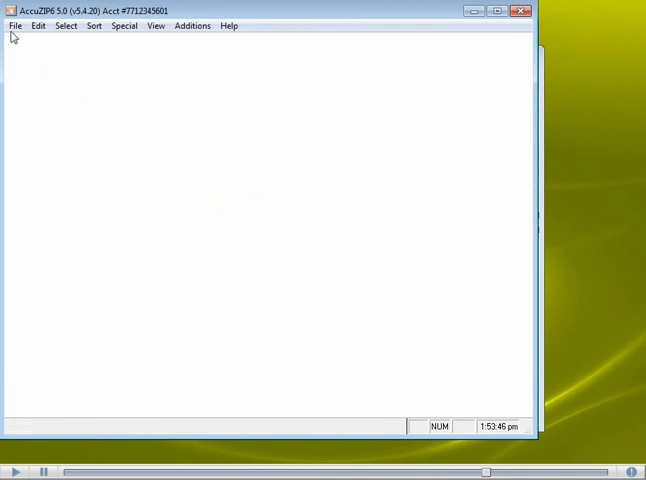
click(14, 25)
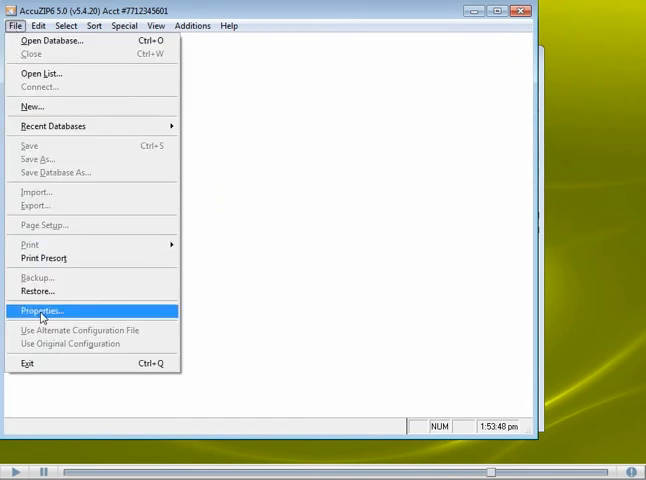
click(42, 310)
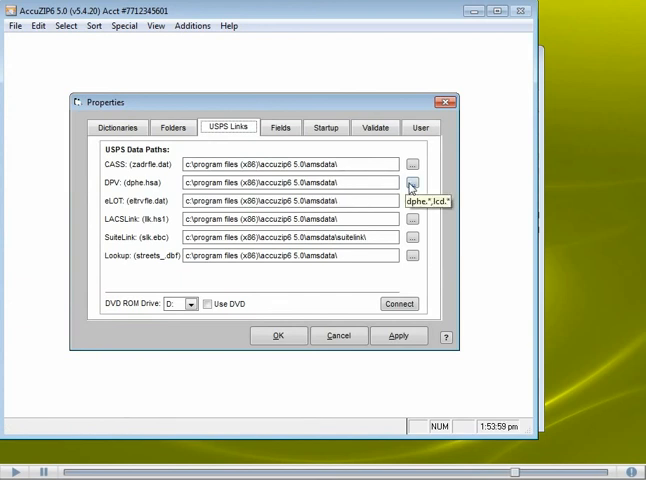
Step: Browse the DPV path to dphe.hsa on Removable Disk (G:)
click(412, 182)
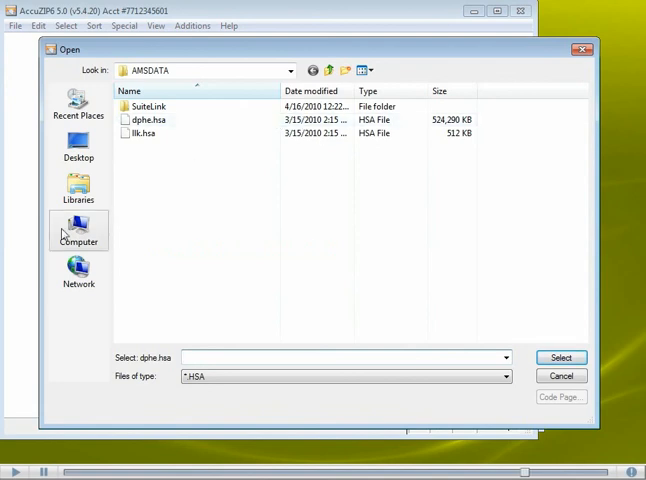
mouse_move(78, 228)
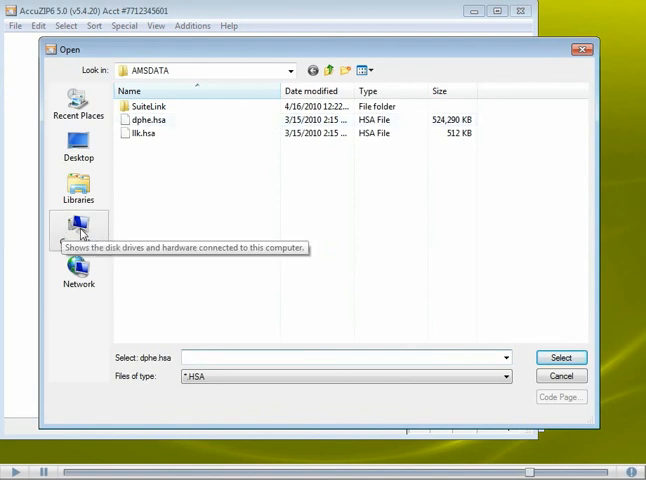
click(289, 70)
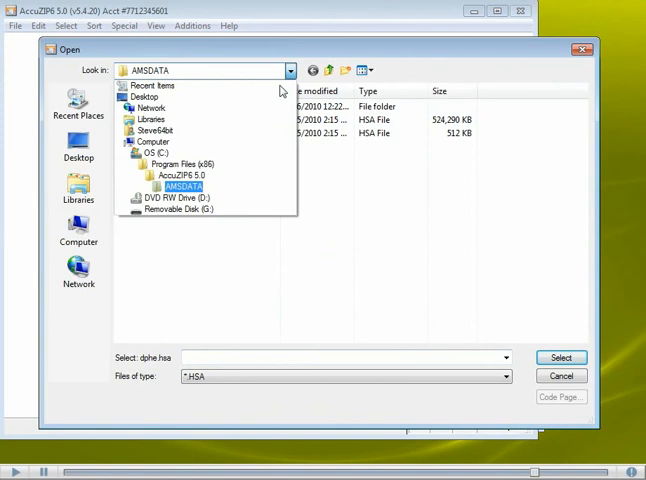
click(177, 209)
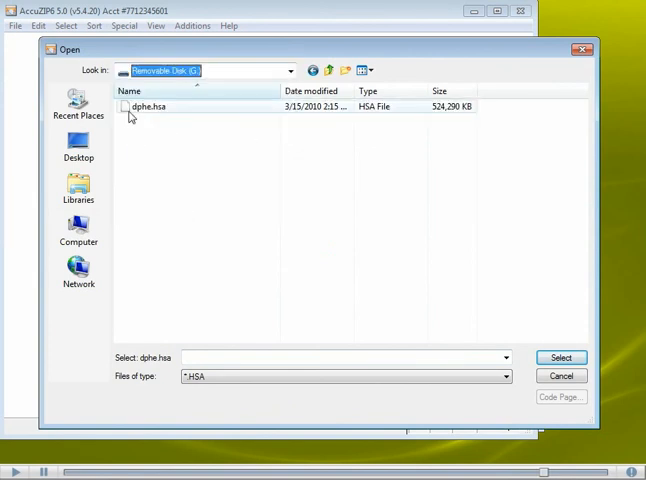
mouse_move(148, 106)
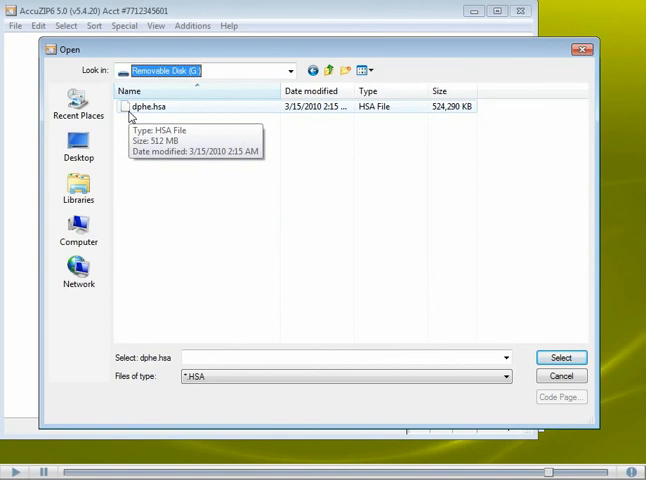
click(561, 357)
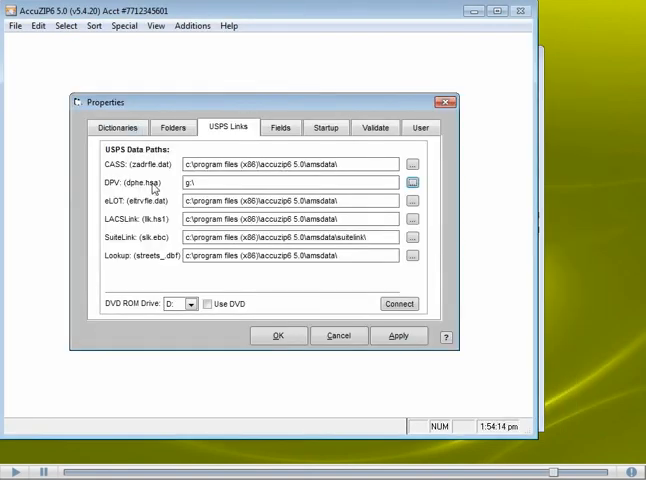
Step: Connect the USPS data links and acknowledge the 'Linking was successful' message
triple_click(280, 183)
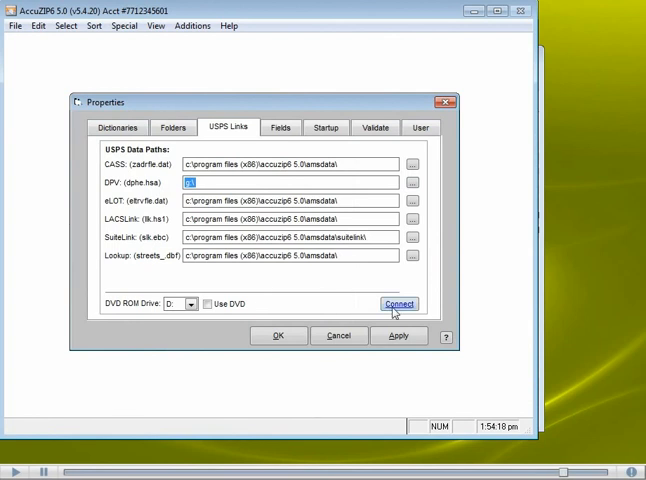
click(397, 303)
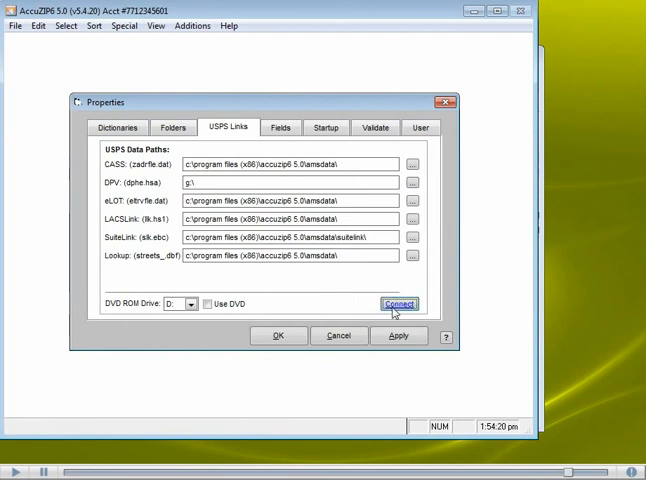
click(398, 303)
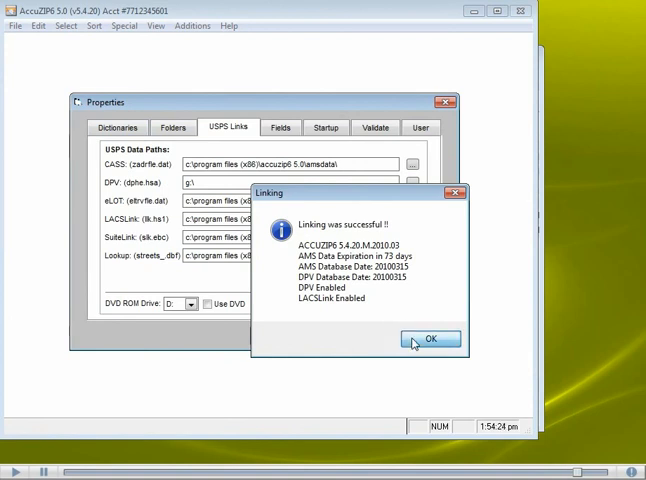
click(429, 339)
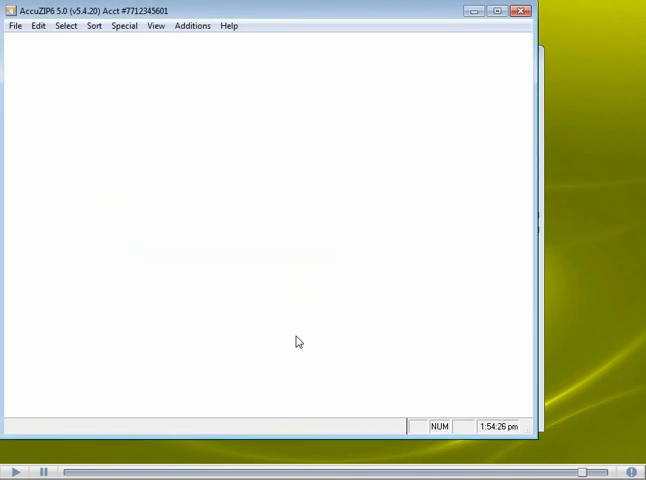